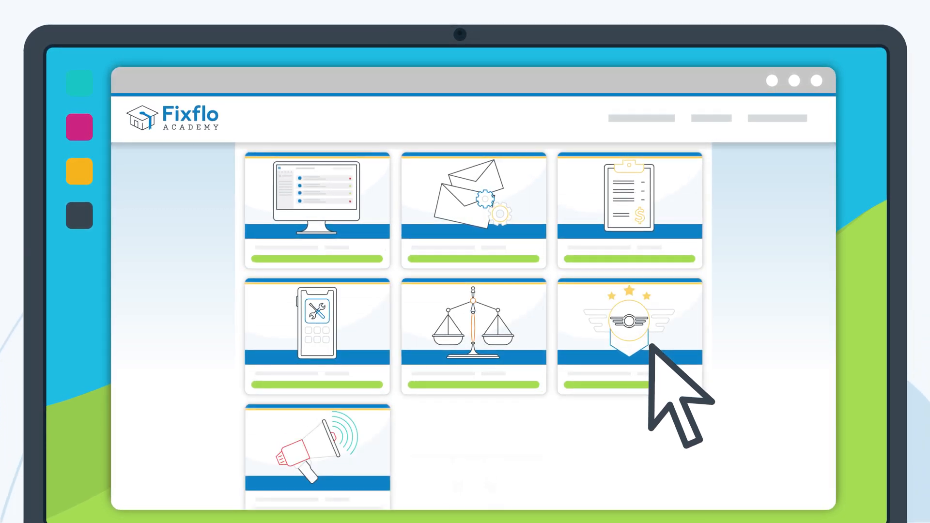
pyautogui.scroll(-3)
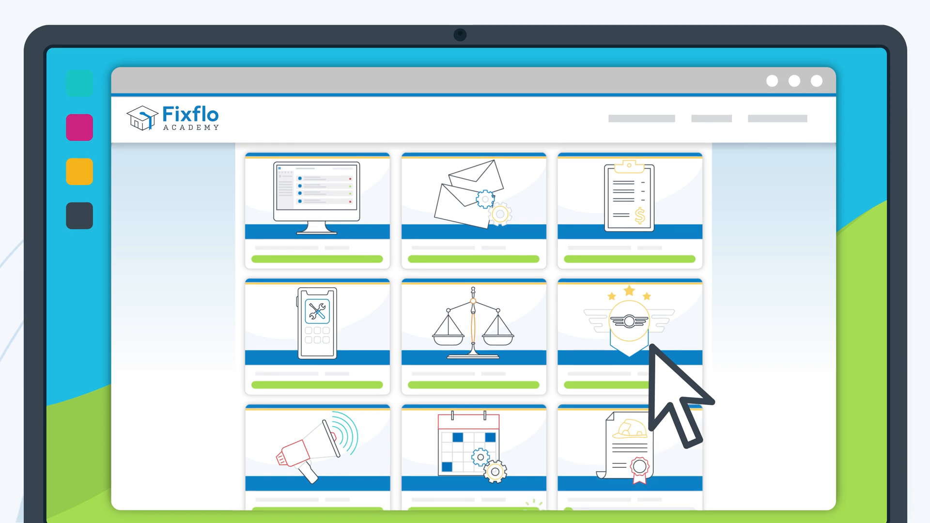